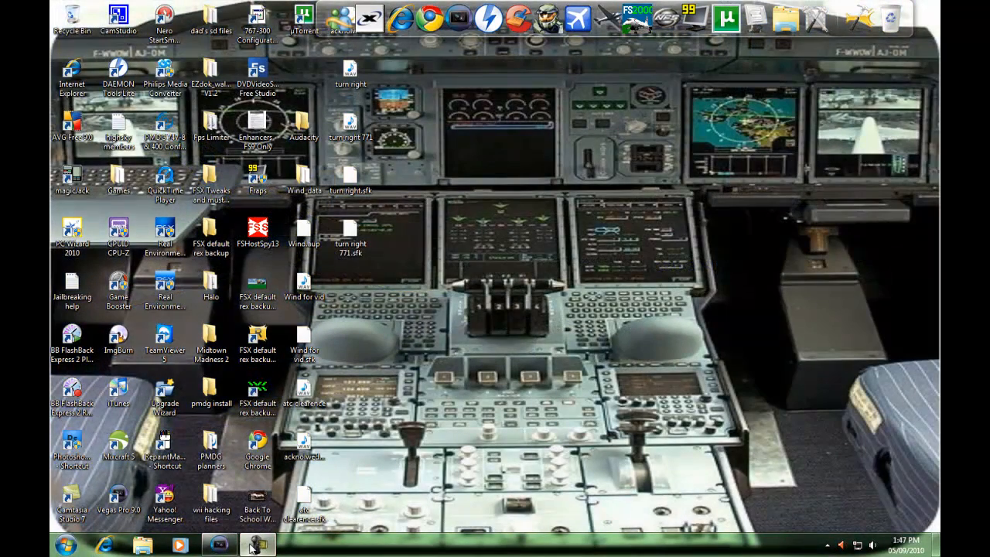
# - Open the Start menu from the taskbar
pyautogui.click(257, 545)
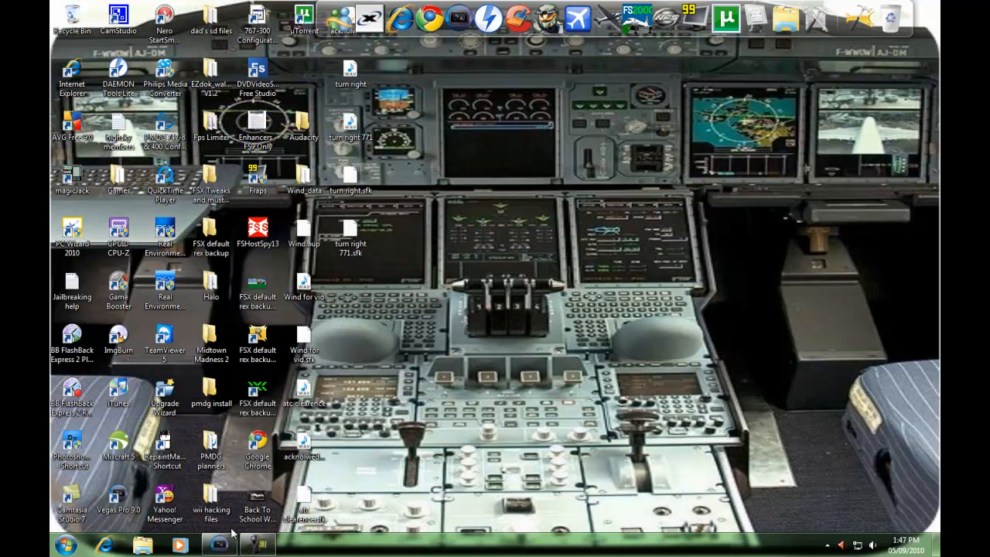
pyautogui.moveTo(586, 294)
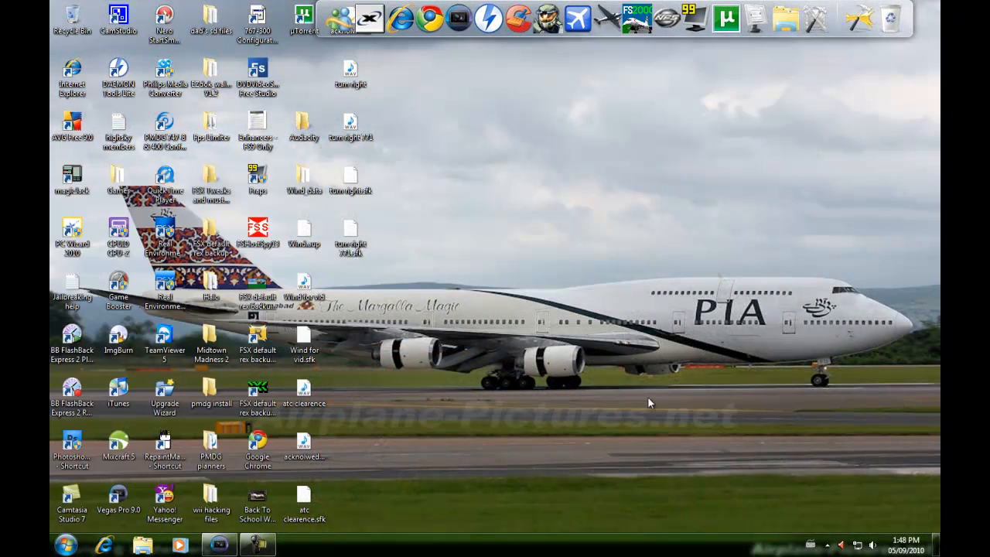
pyautogui.moveTo(417, 367)
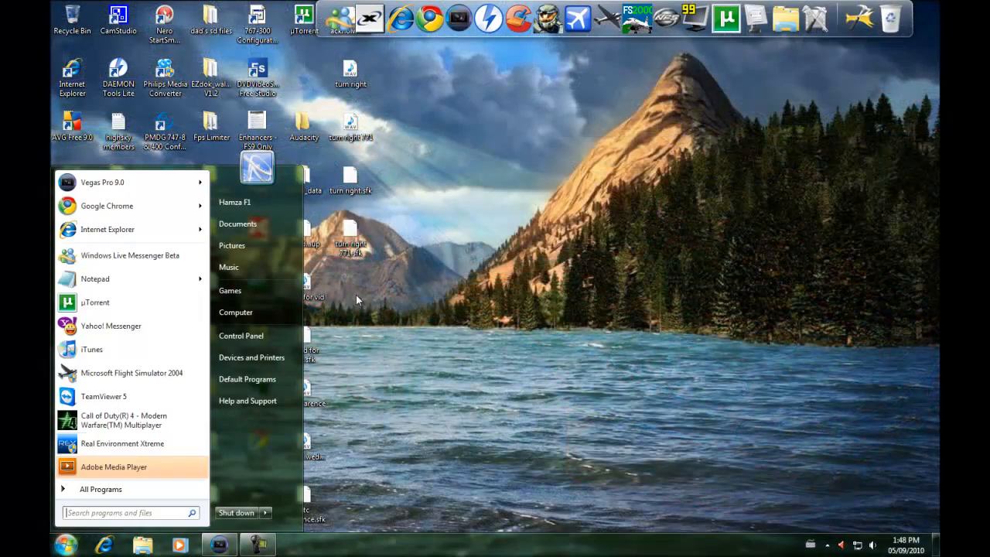
# - Open Pictures, look through the For Desktop Background folder's 44 images, then close Explorer
pyautogui.click(232, 245)
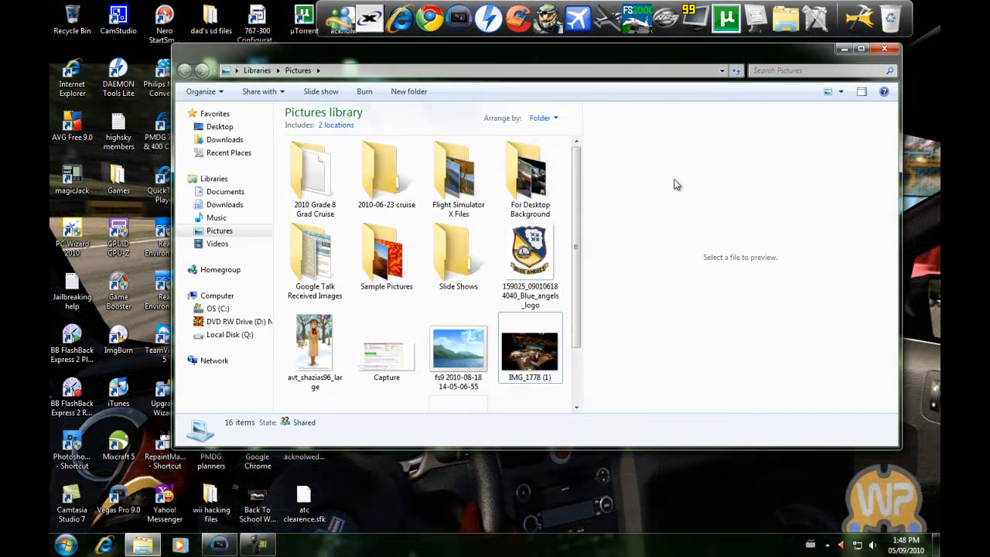
pyautogui.click(530, 174)
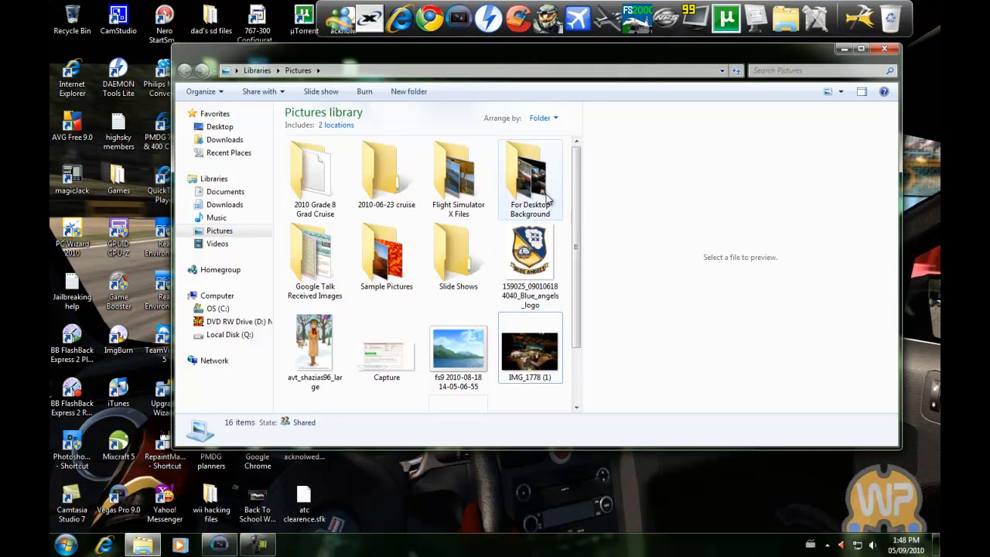
pyautogui.doubleClick(530, 170)
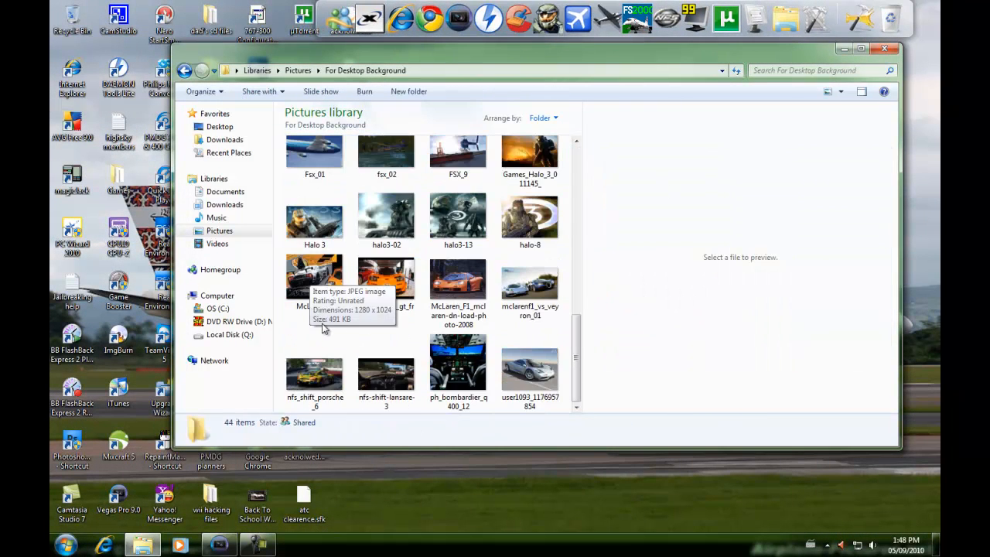
pyautogui.click(530, 363)
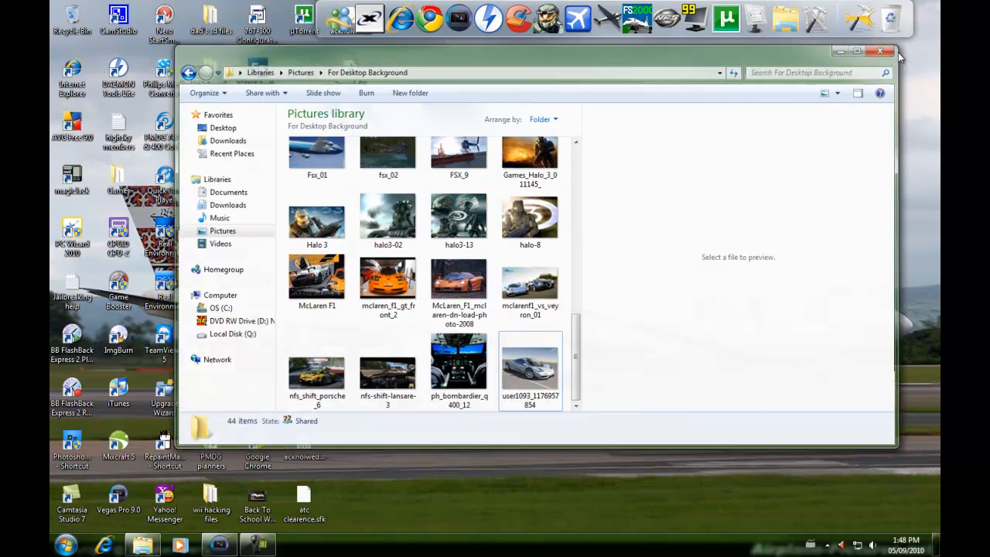
pyautogui.click(879, 51)
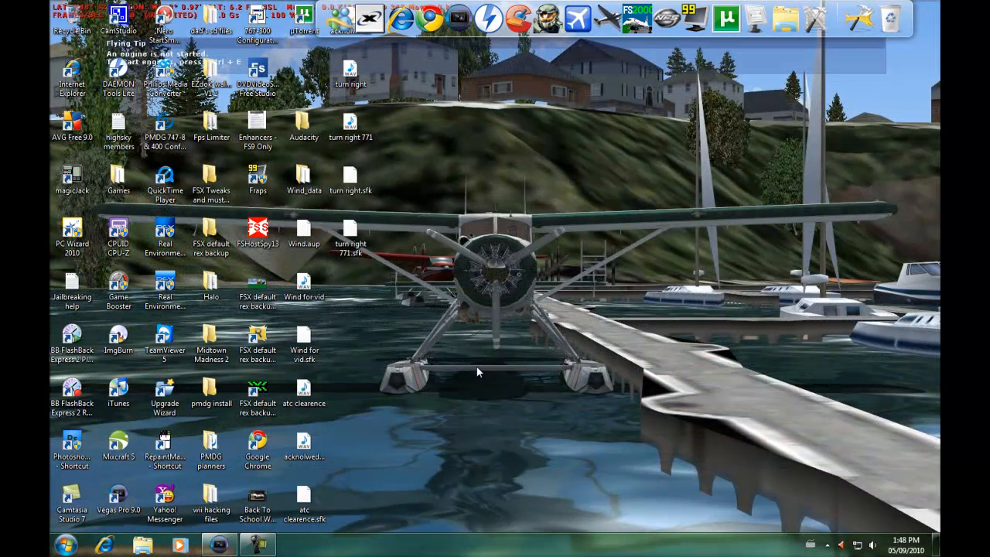
pyautogui.moveTo(498, 355)
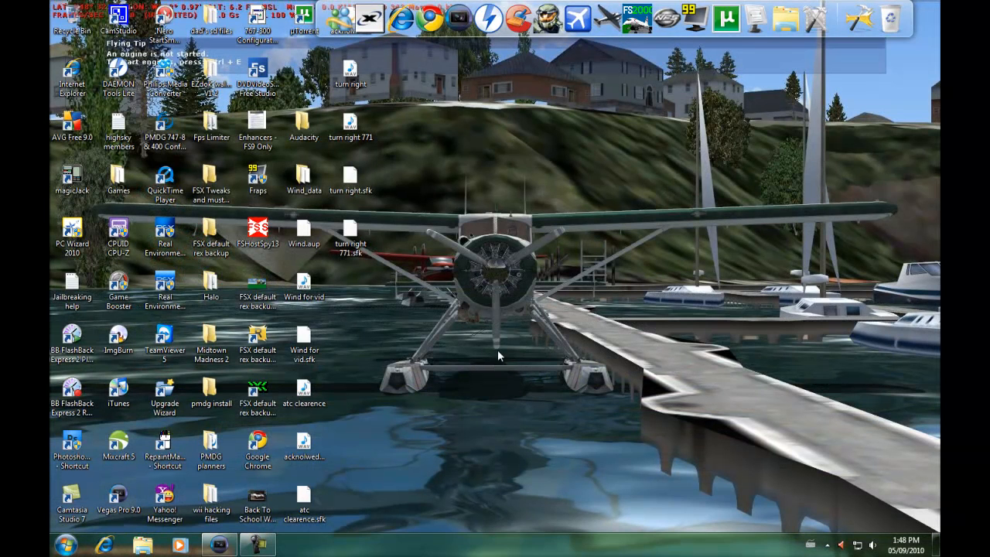
pyautogui.moveTo(487, 345)
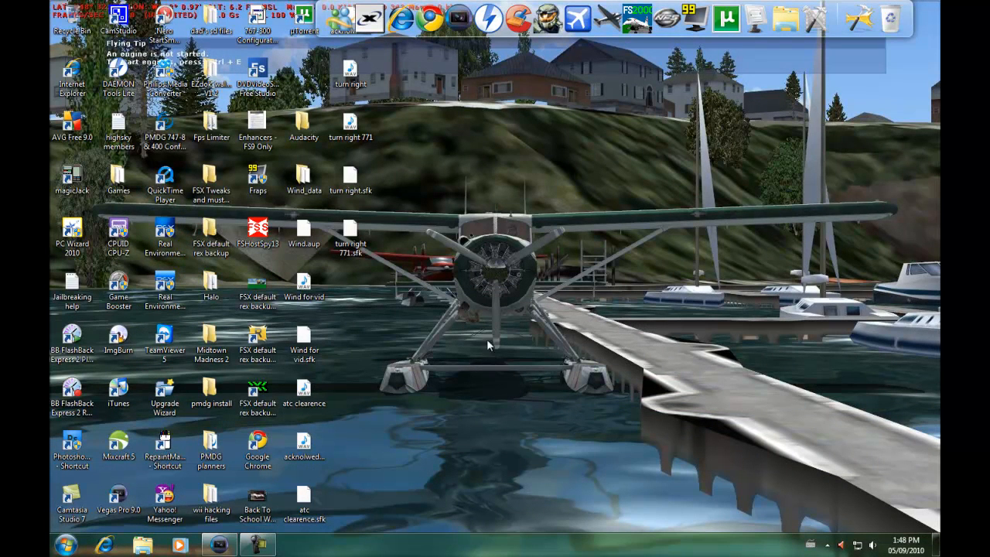
# - Open Desktop Background settings via the desktop's Personalize option
pyautogui.rightClick(487, 344)
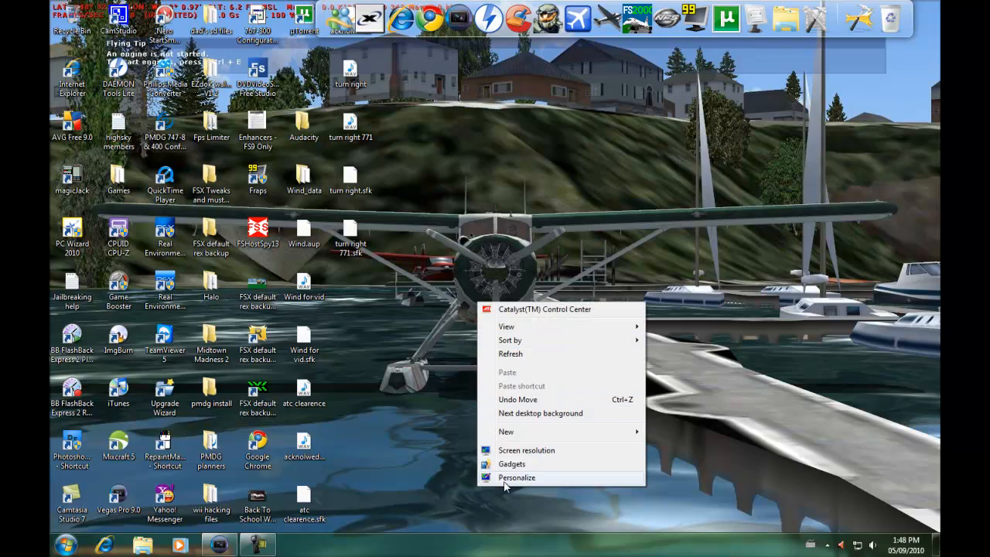
pyautogui.click(517, 477)
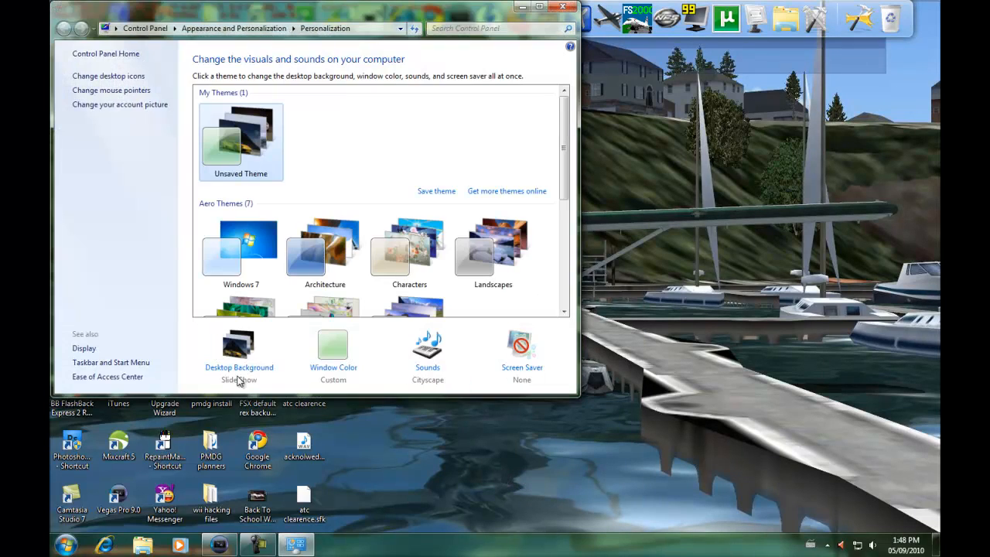
pyautogui.click(239, 366)
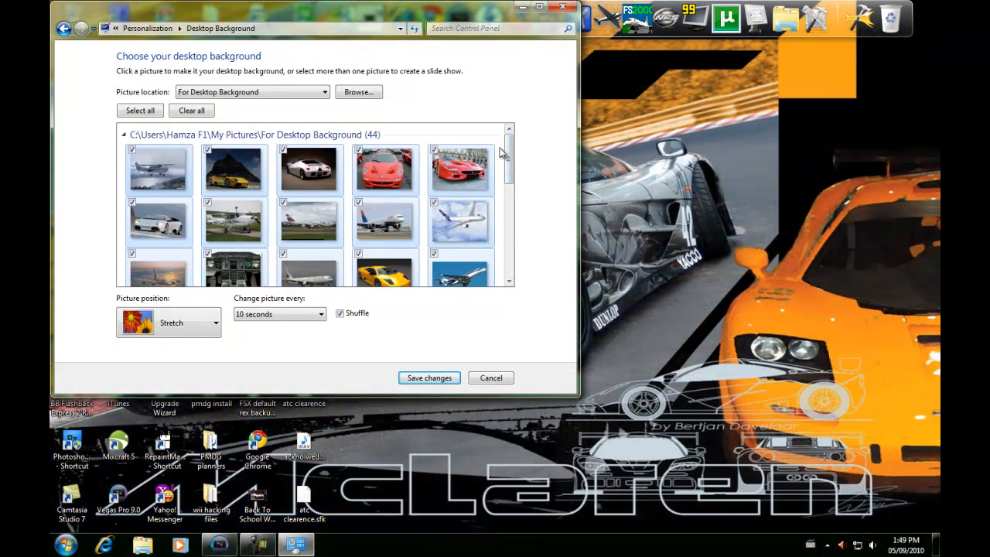
# - Browse to My Pictures and select the For Desktop Background folder
pyautogui.click(358, 92)
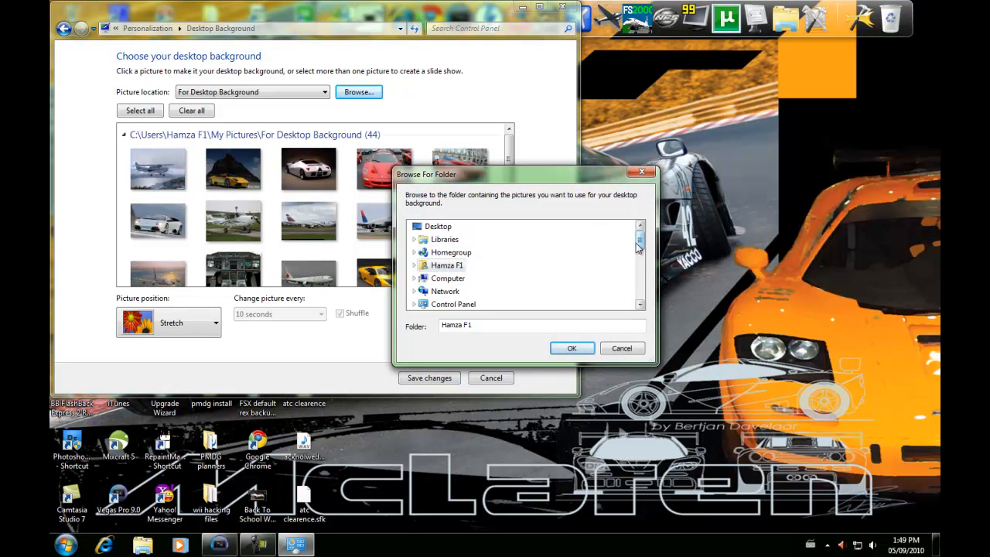
pyautogui.moveTo(448, 278)
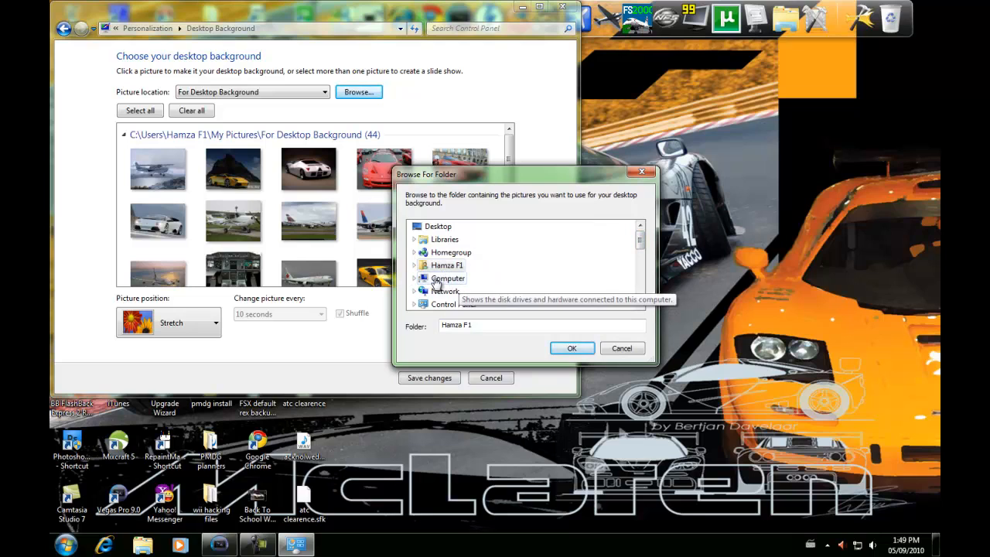
pyautogui.click(415, 265)
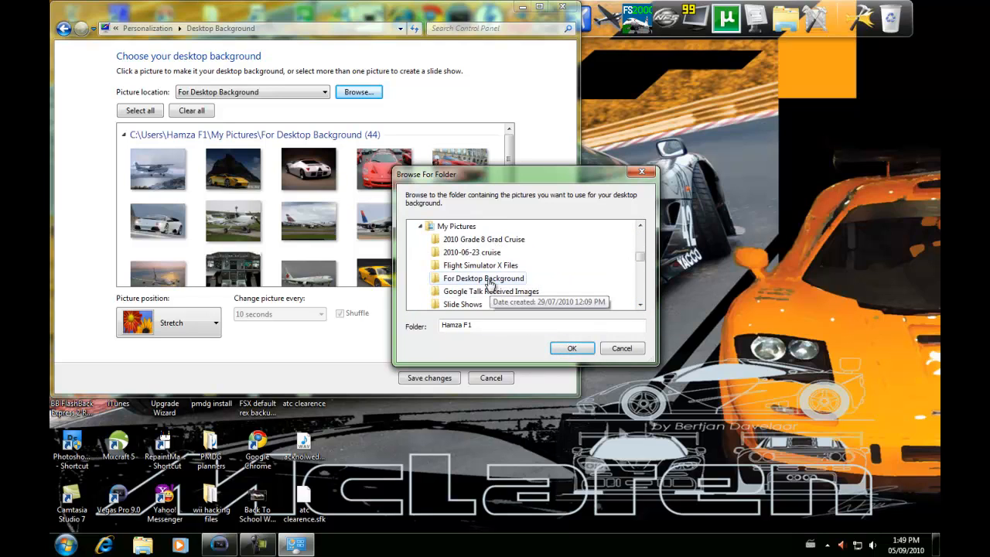
pyautogui.click(484, 278)
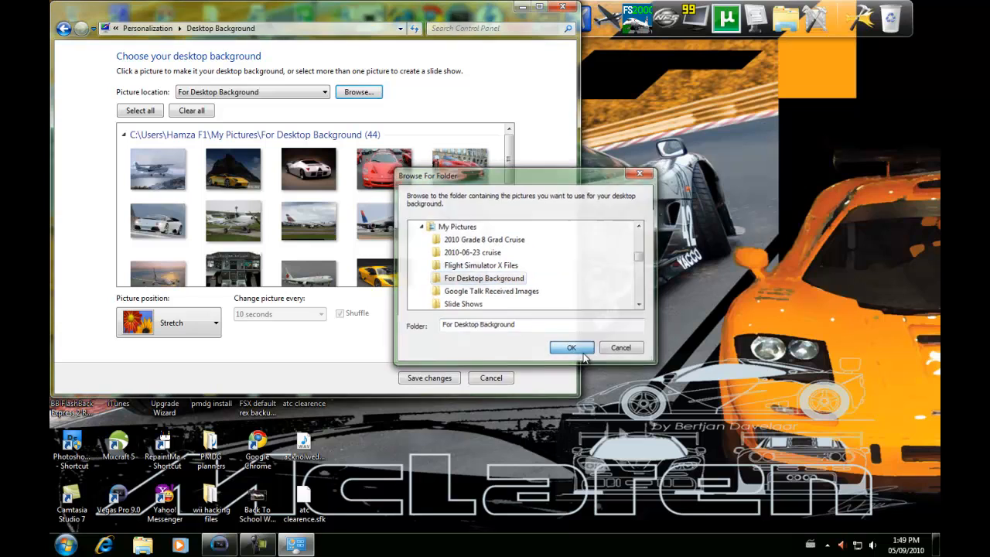
# - Confirm the folder and keep the Stretch, 10-second shuffled slideshow settings
pyautogui.click(571, 347)
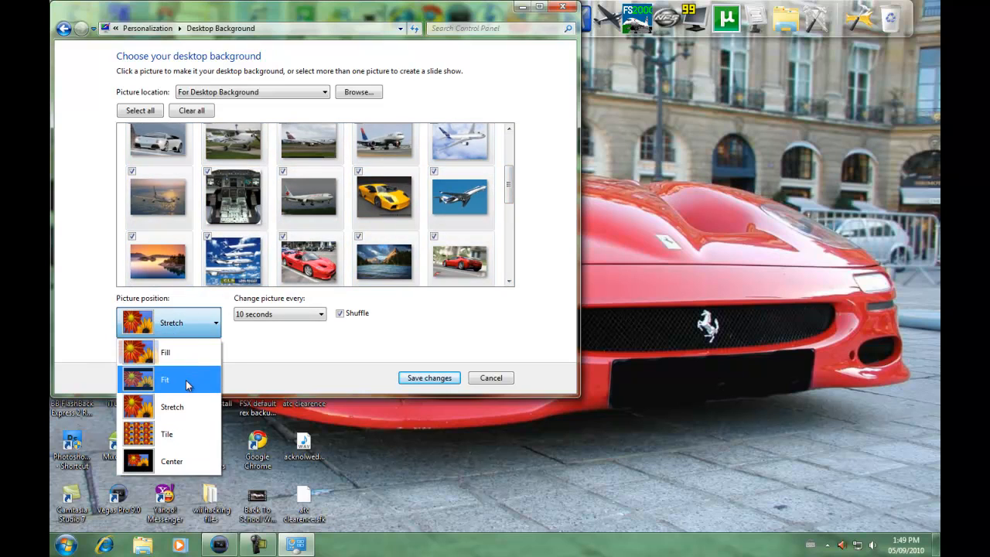
pyautogui.moveTo(191, 417)
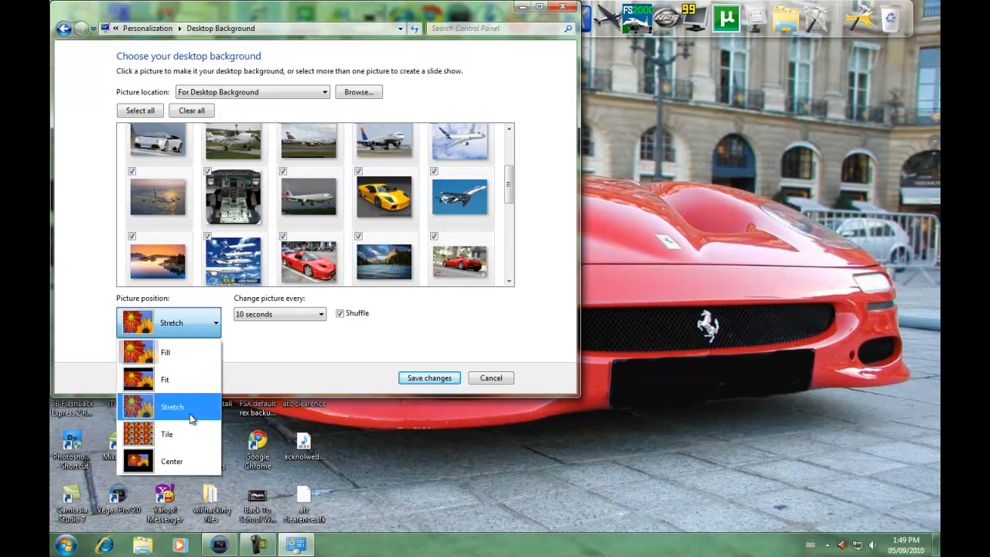
pyautogui.moveTo(190, 379)
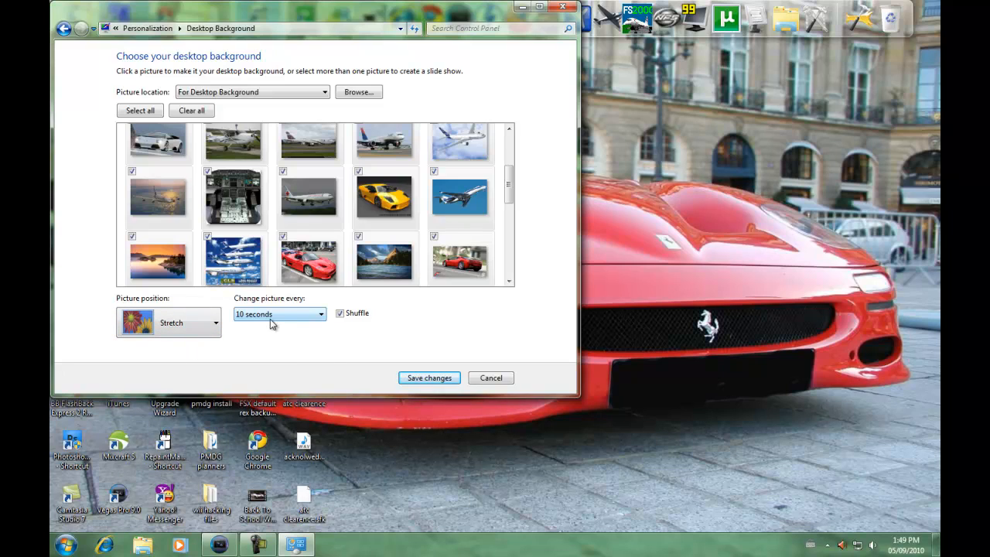
pyautogui.click(321, 313)
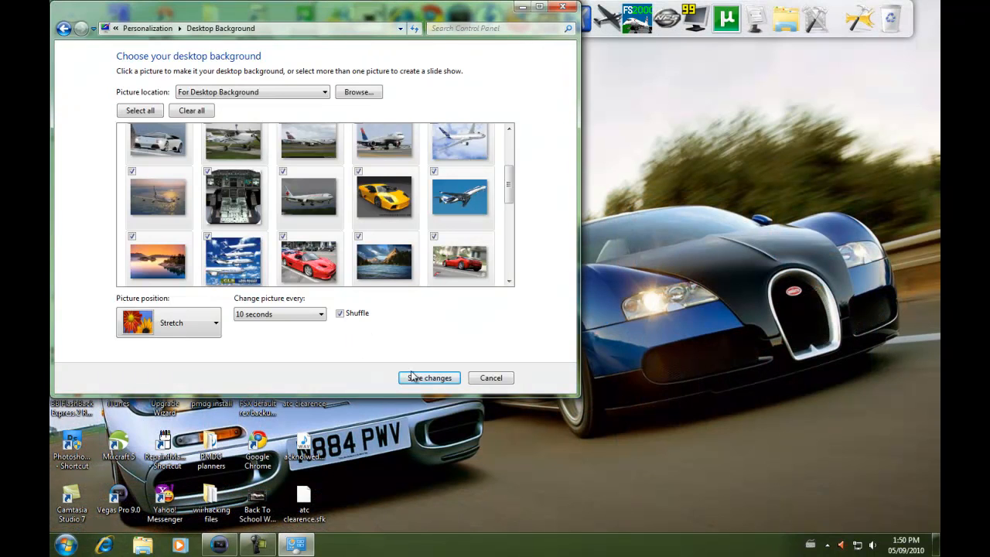
# - Save the background changes, dismiss the context menu, and close the Audacity folder window
pyautogui.click(428, 377)
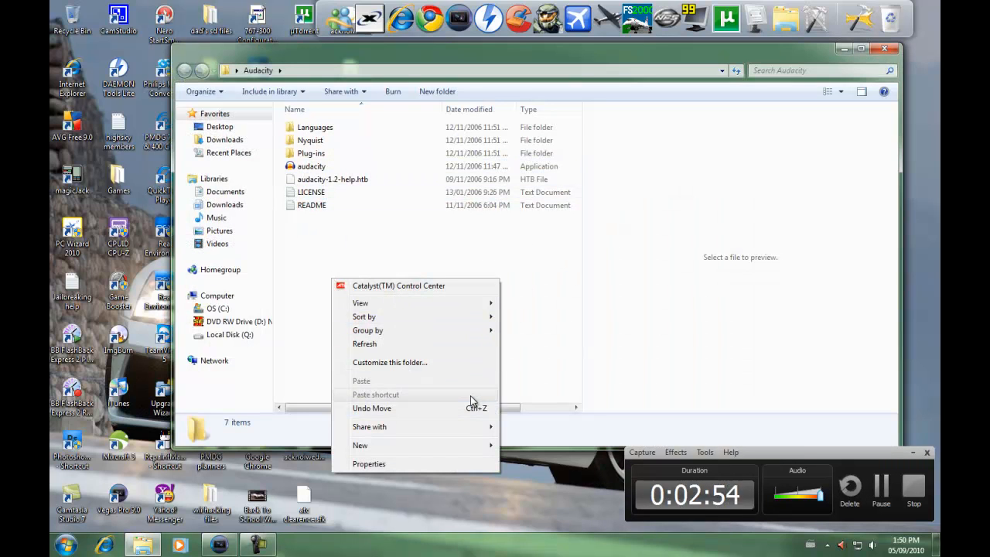
pyautogui.moveTo(364, 226)
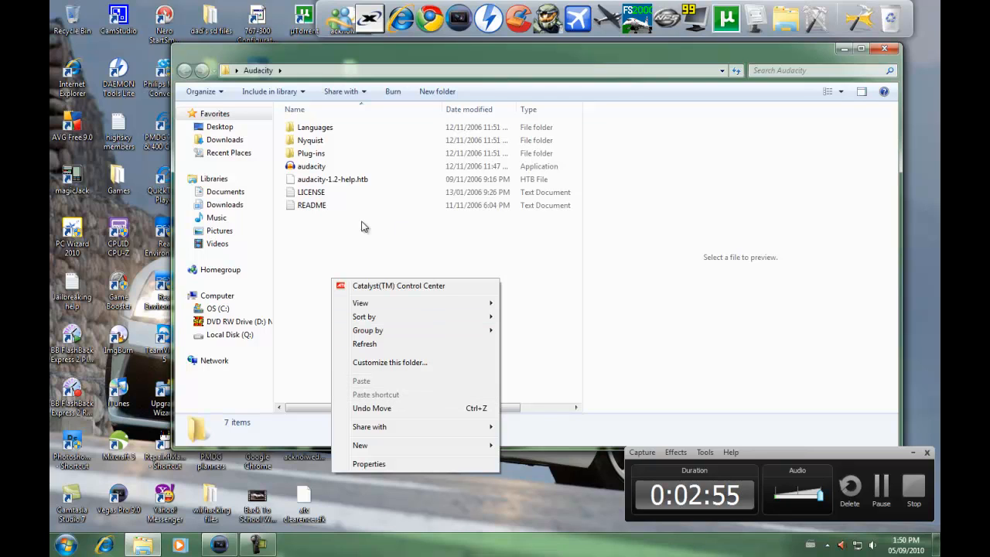
pyautogui.click(532, 291)
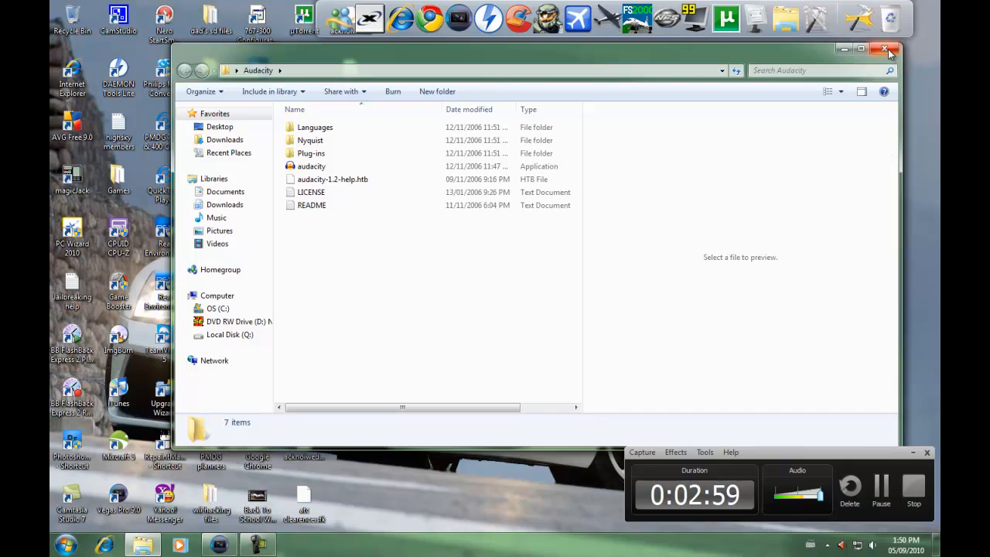
pyautogui.click(887, 48)
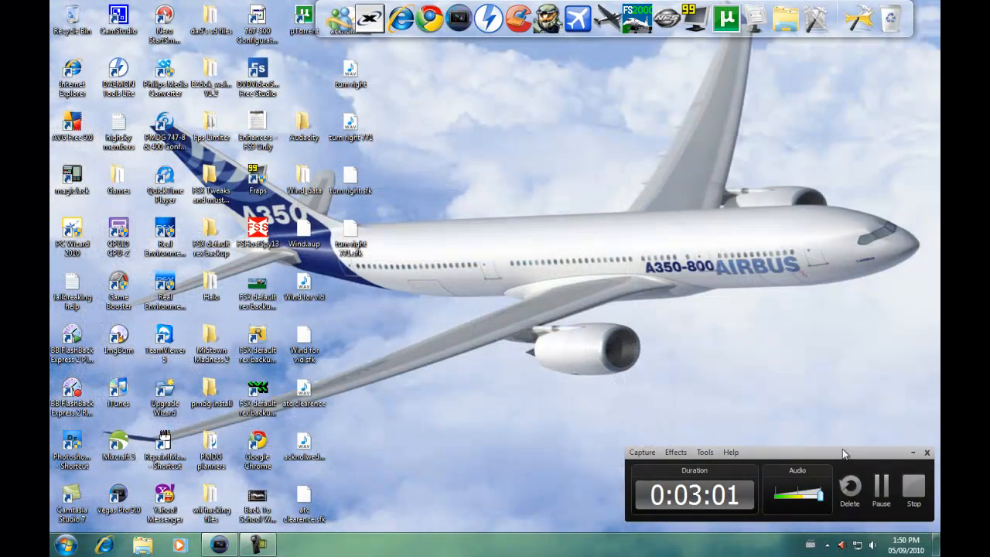